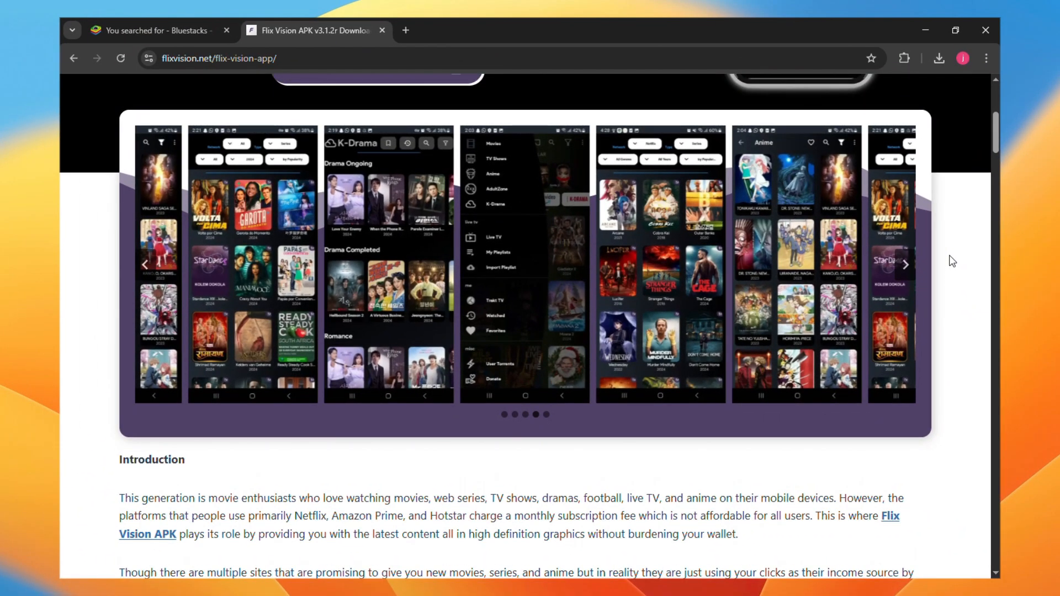
pyautogui.moveTo(948, 237)
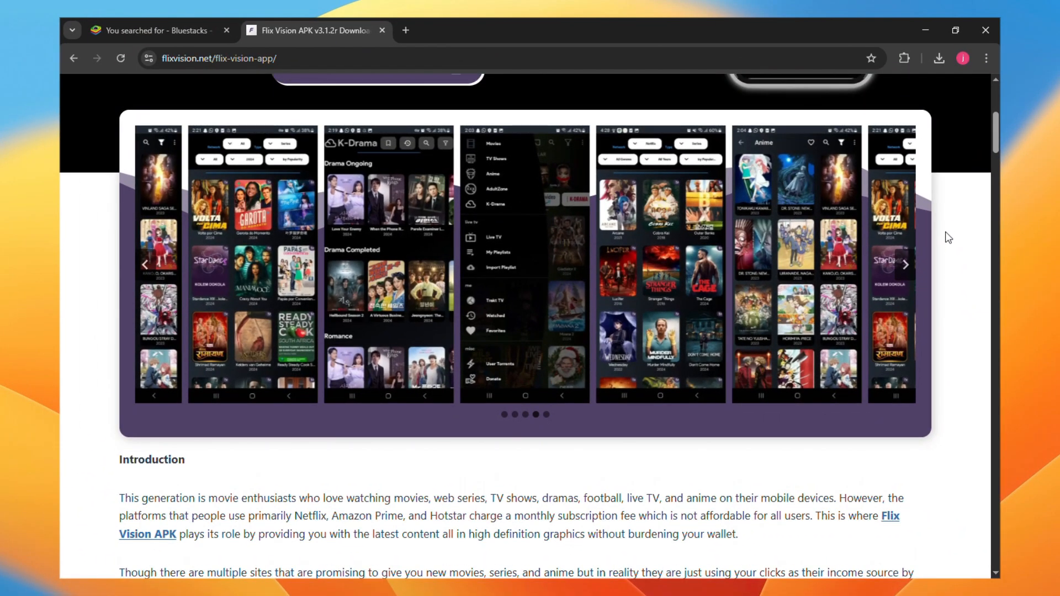
# Step: Click through several spots on the BlueStacks page before starting the Flix Vision search
pyautogui.click(906, 265)
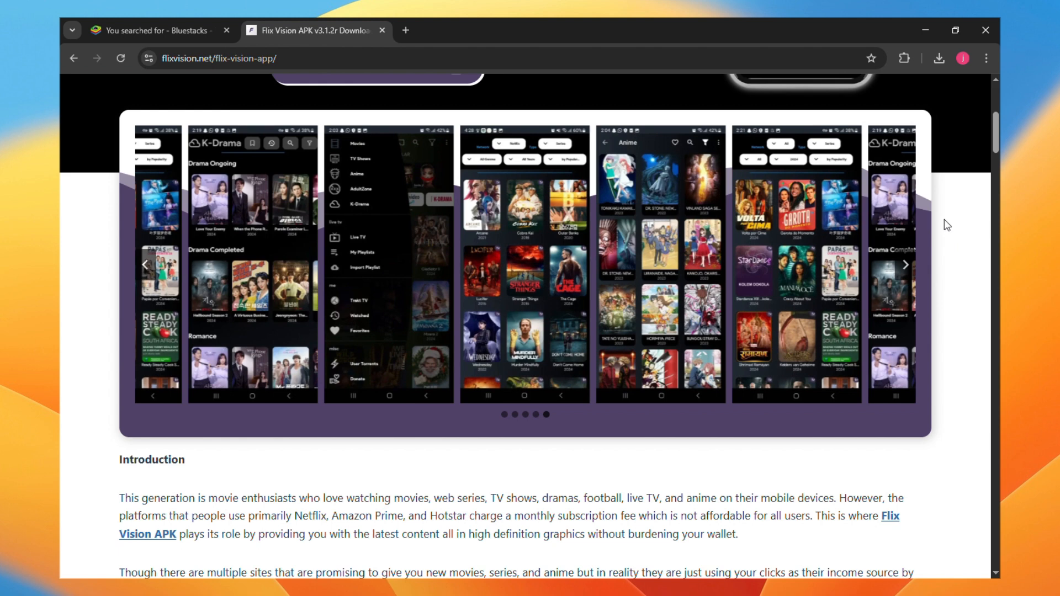
pyautogui.moveTo(927, 186)
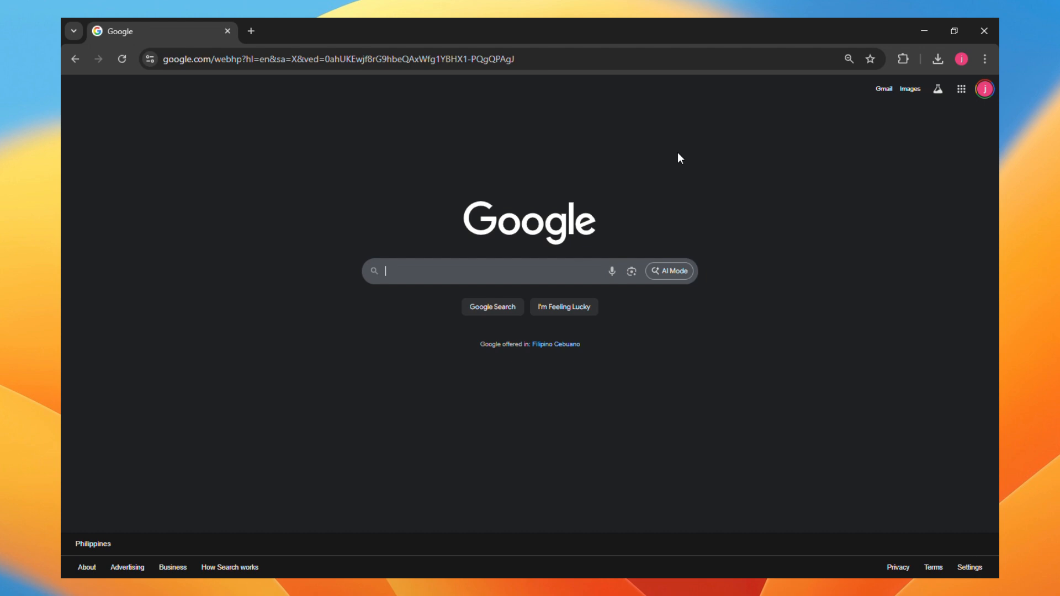
pyautogui.moveTo(764, 183)
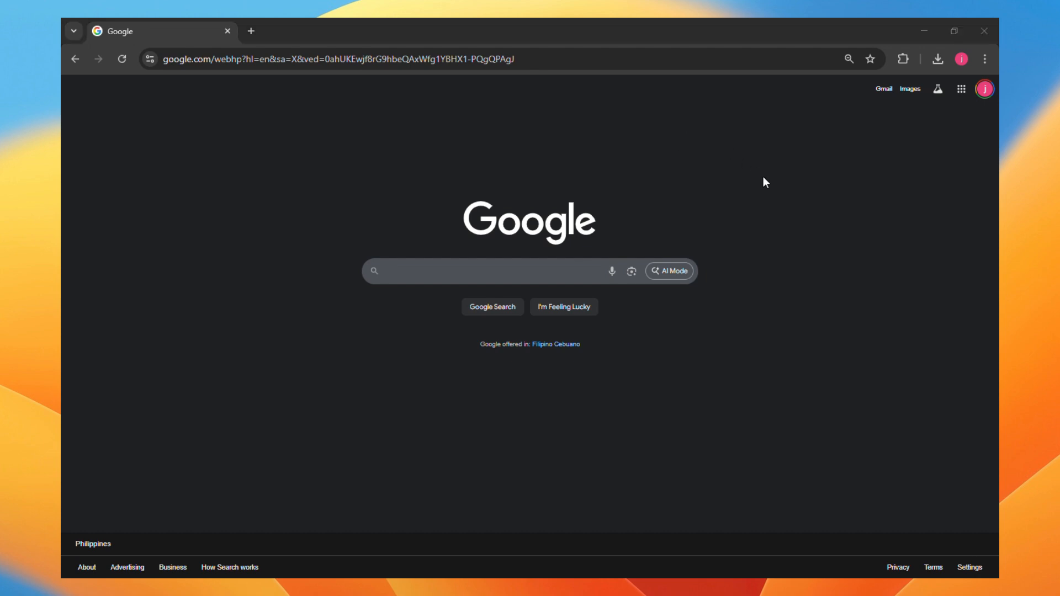
pyautogui.click(494, 271)
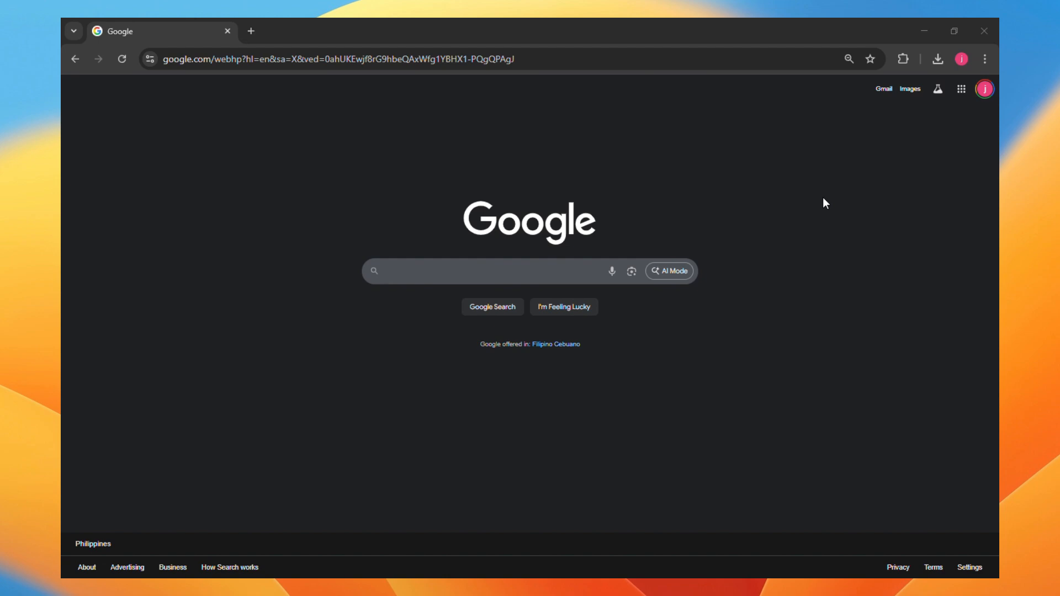
pyautogui.click(315, 220)
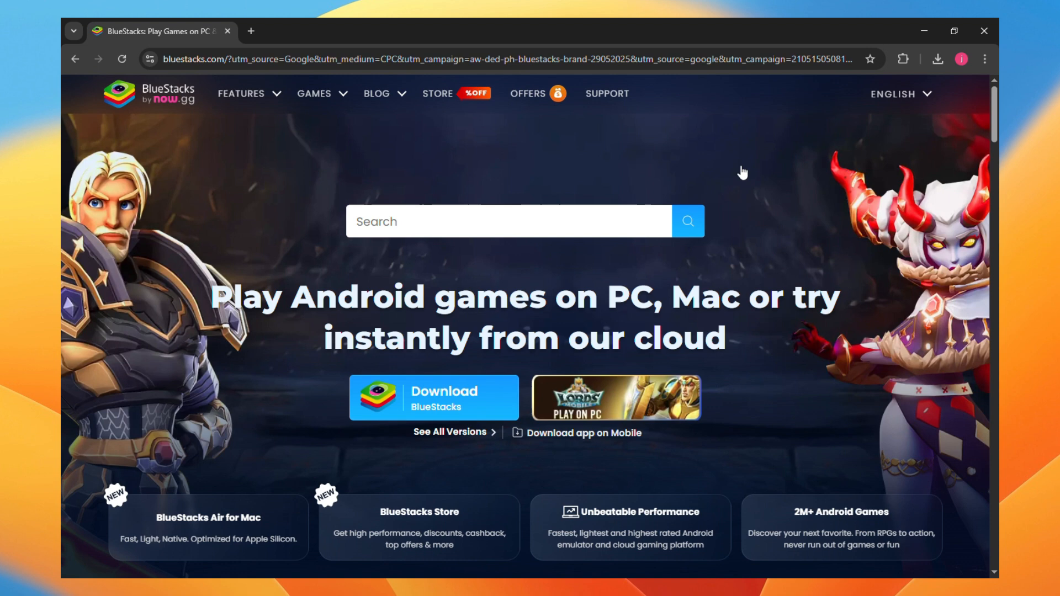
pyautogui.moveTo(460, 427)
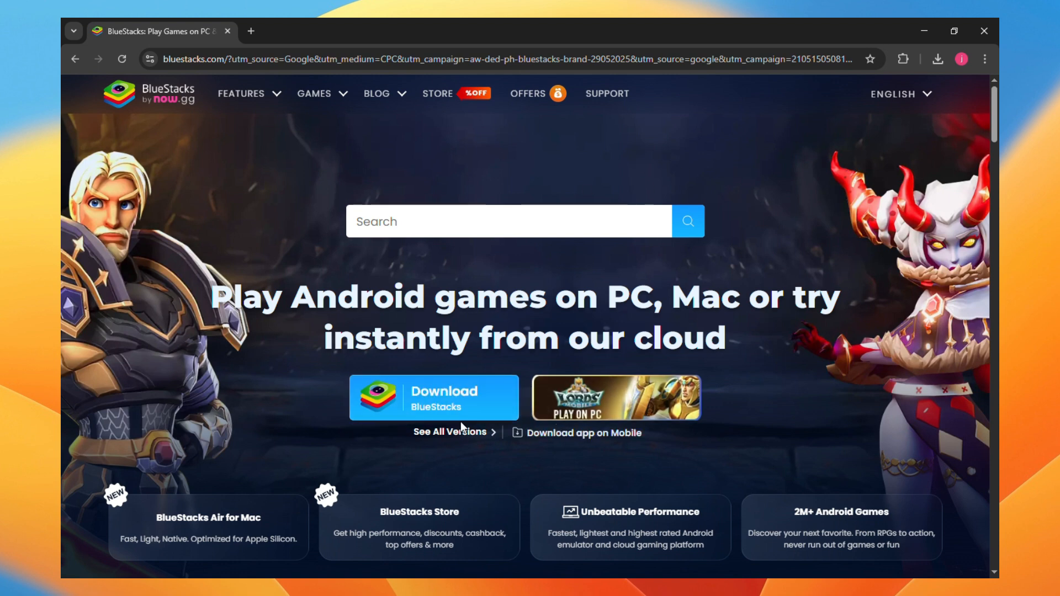
pyautogui.moveTo(440, 418)
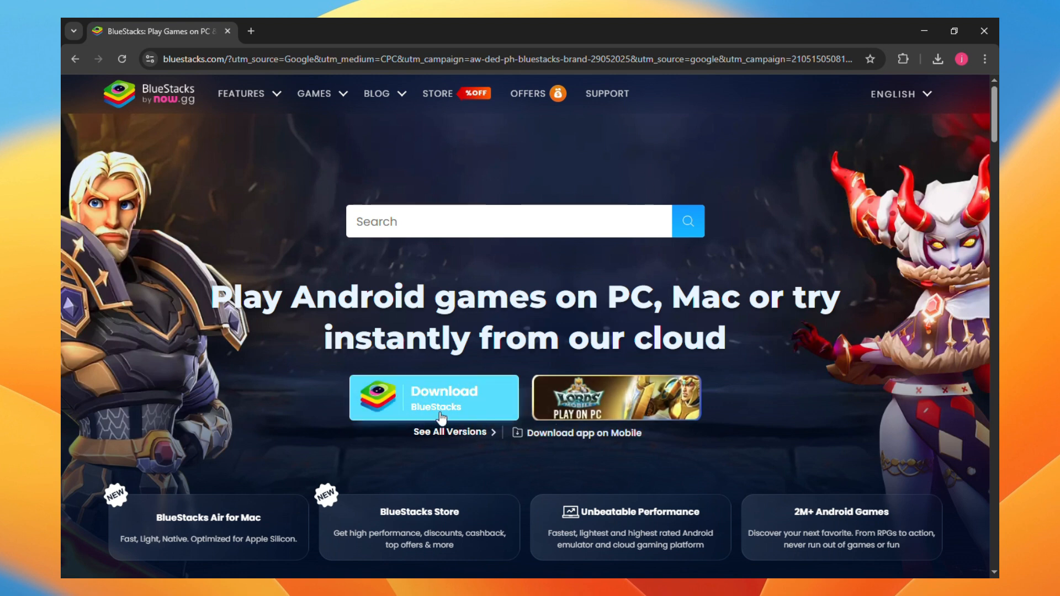
pyautogui.moveTo(415, 370)
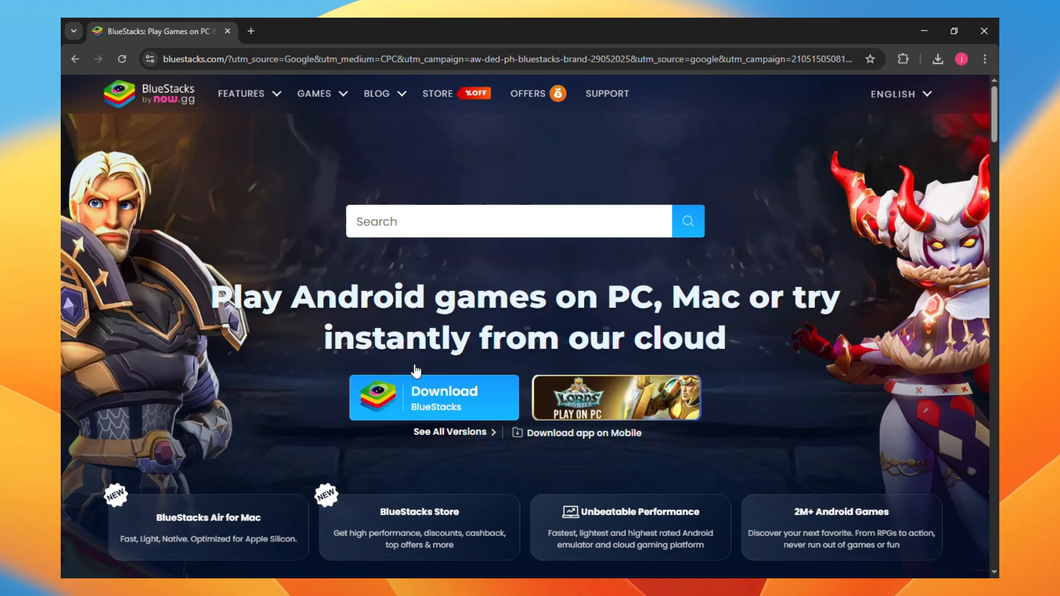
pyautogui.click(508, 221)
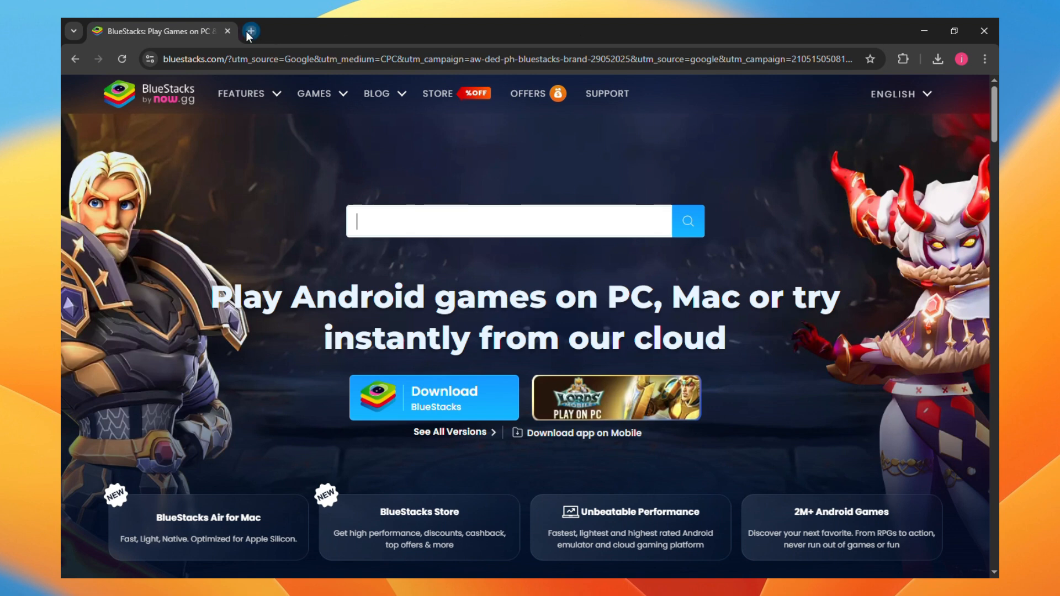
# Step: Search 'flixvision' in a new tab, open the flixvision.net APK page, then return to BlueStacks
pyautogui.click(249, 31)
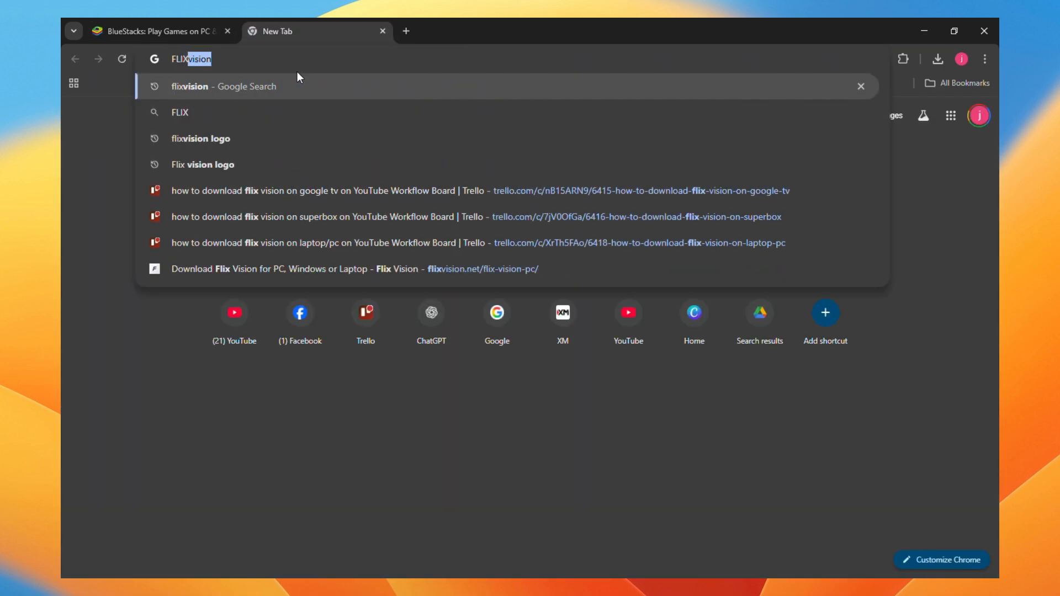
pyautogui.click(225, 86)
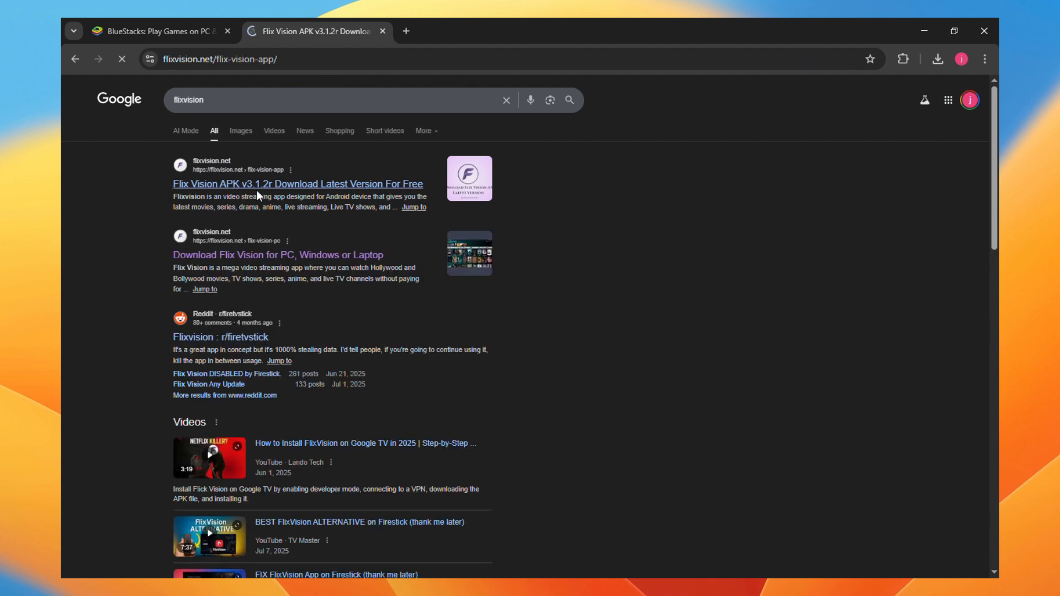
pyautogui.click(296, 184)
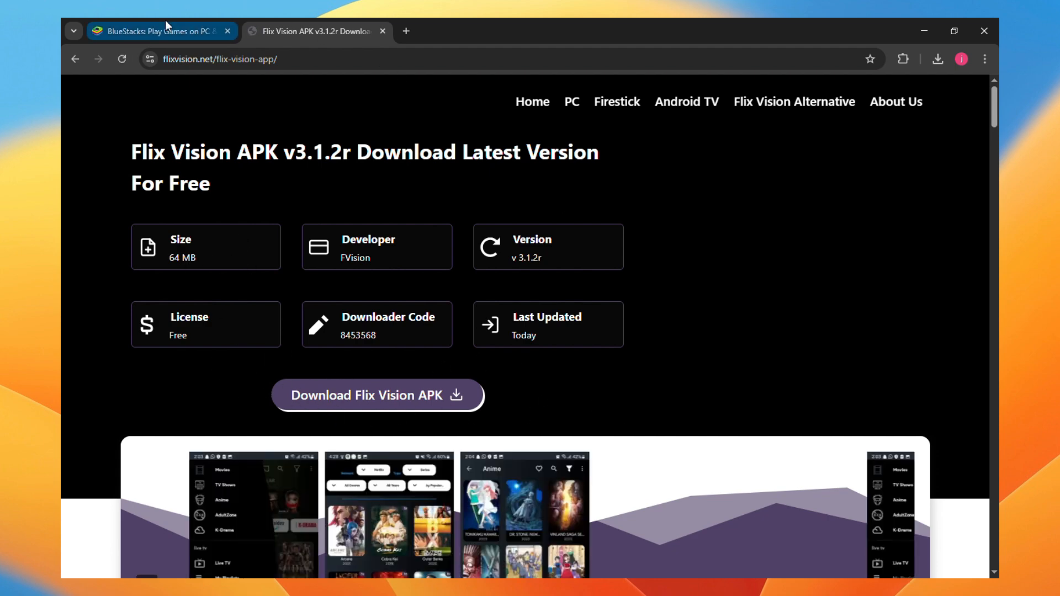
pyautogui.click(162, 30)
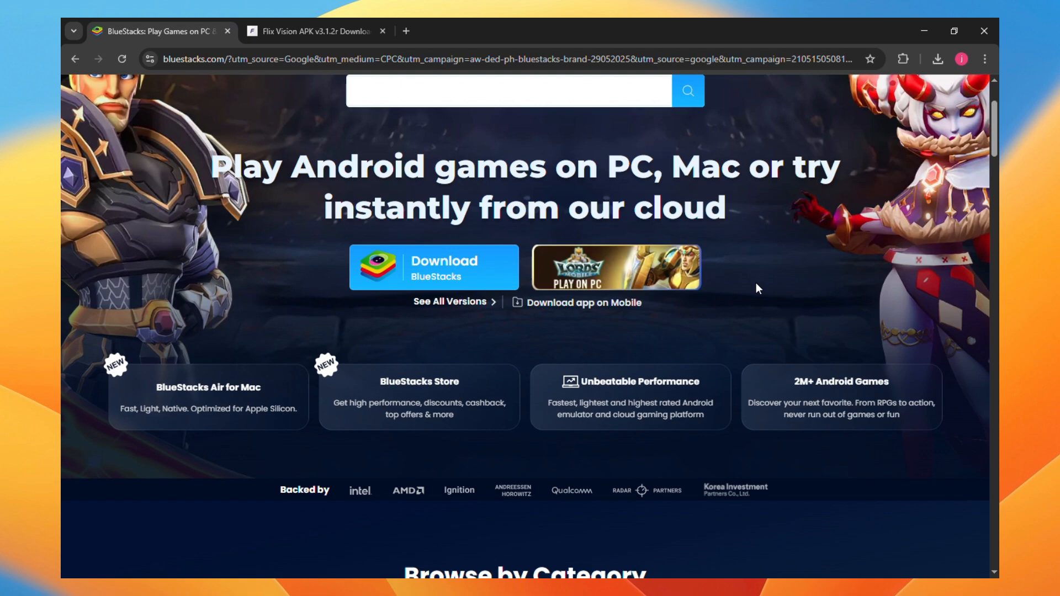
pyautogui.scroll(3)
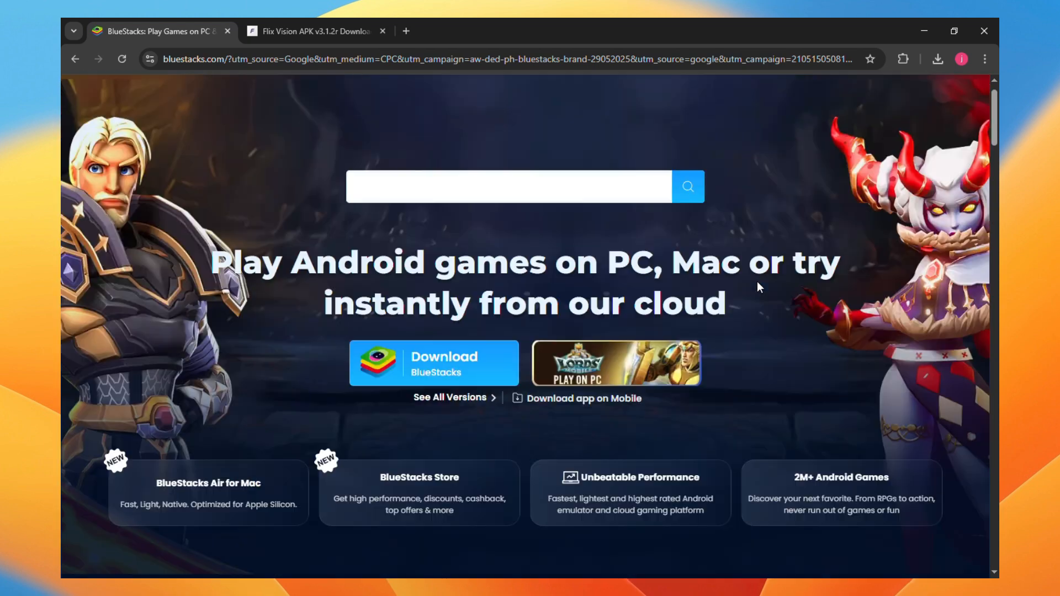
# Step: On the Flix Vision PC guide, select Step 3 line d) about completing installation
pyautogui.click(314, 31)
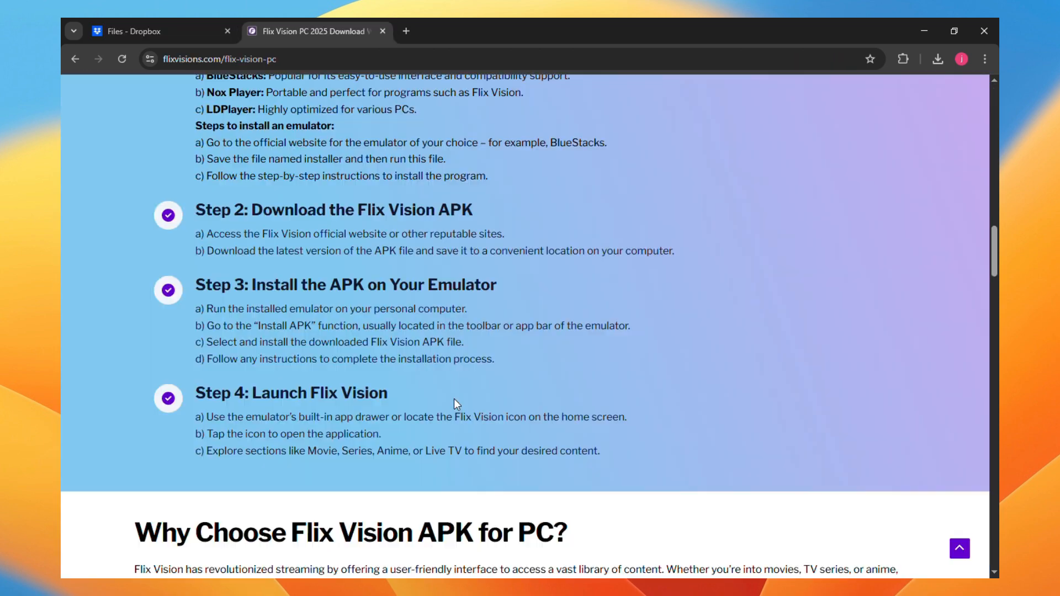
pyautogui.doubleClick(245, 342)
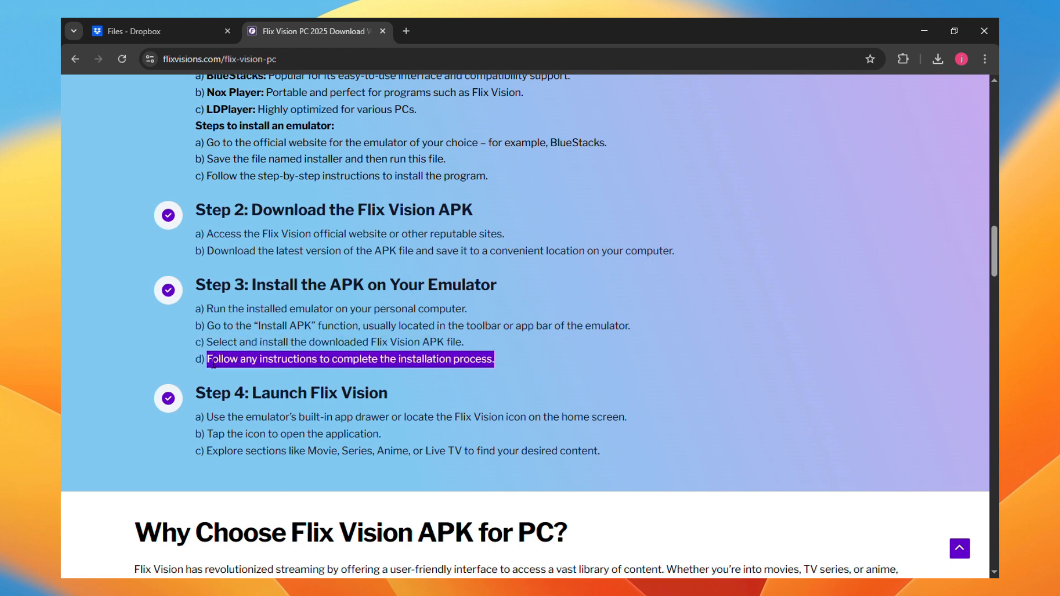
# Step: Scroll to Step 4: Launch Flix Vision and select the Movie, Series, Anime, Live TV tip
pyautogui.scroll(-3)
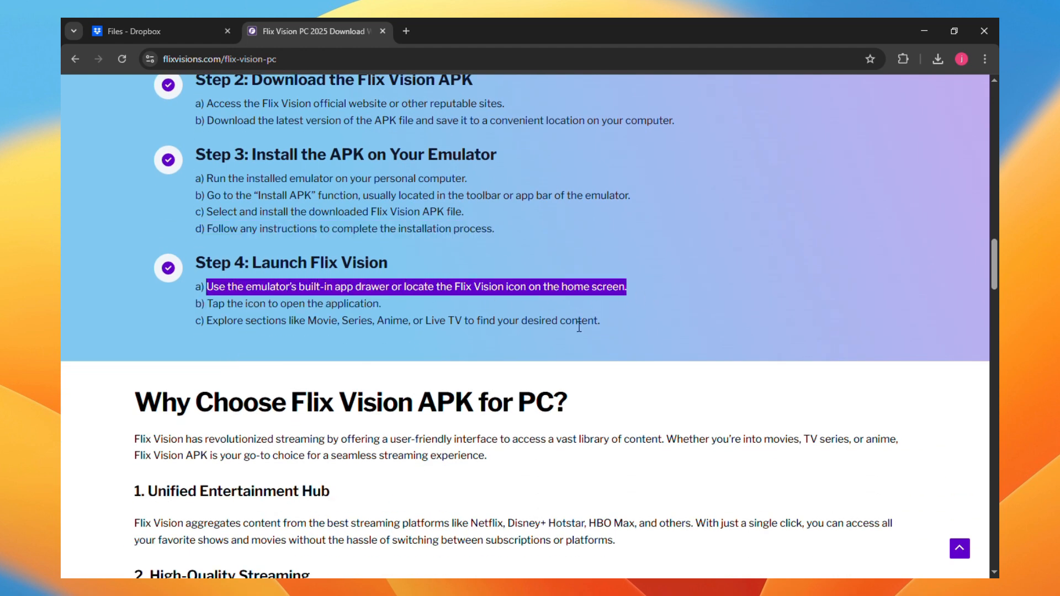
pyautogui.moveTo(567, 318)
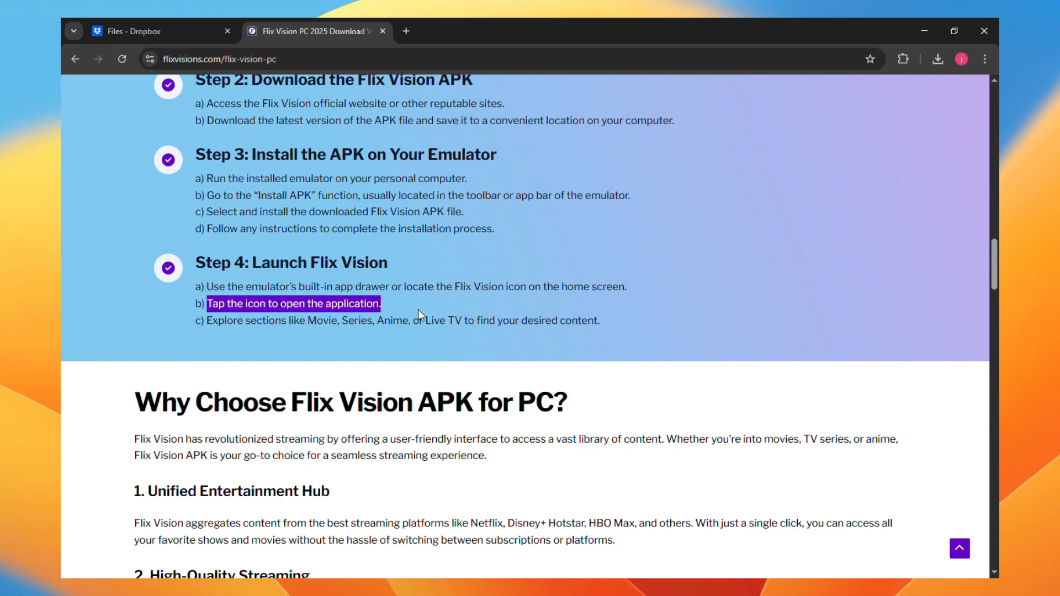
pyautogui.moveTo(419, 315)
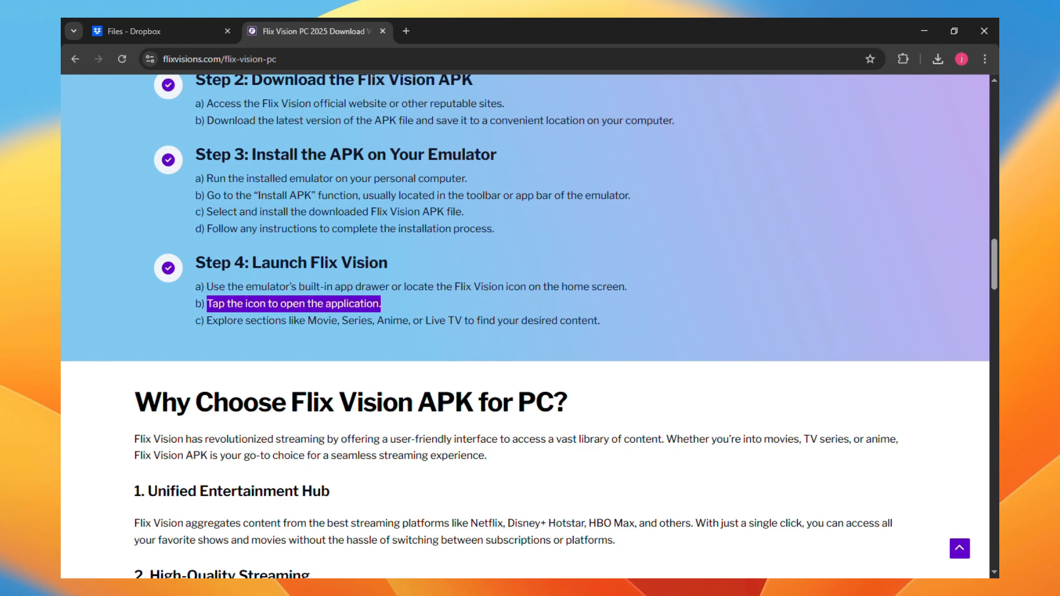
pyautogui.doubleClick(226, 320)
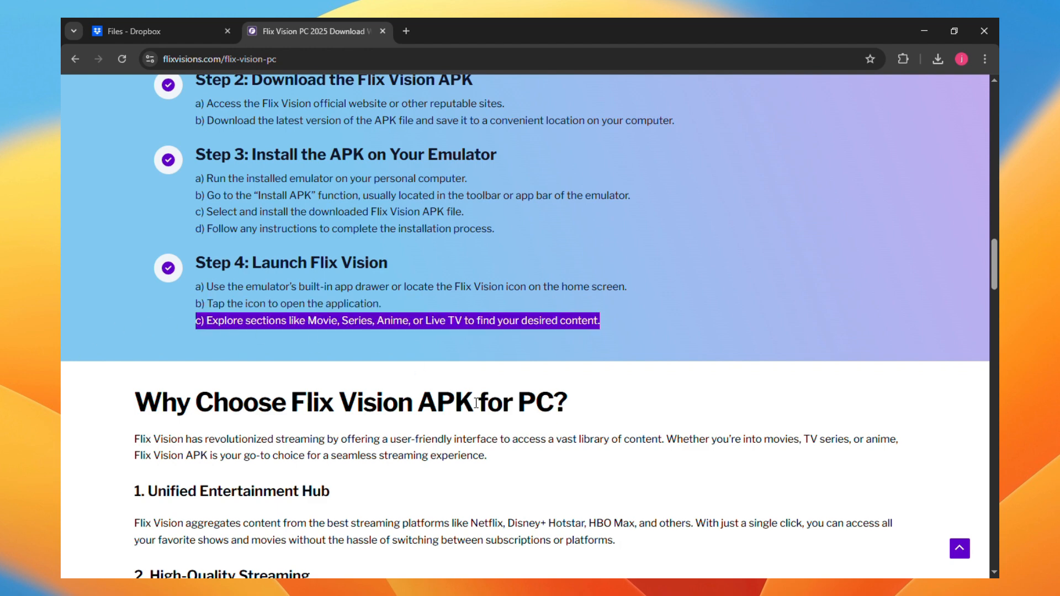
pyautogui.moveTo(458, 355)
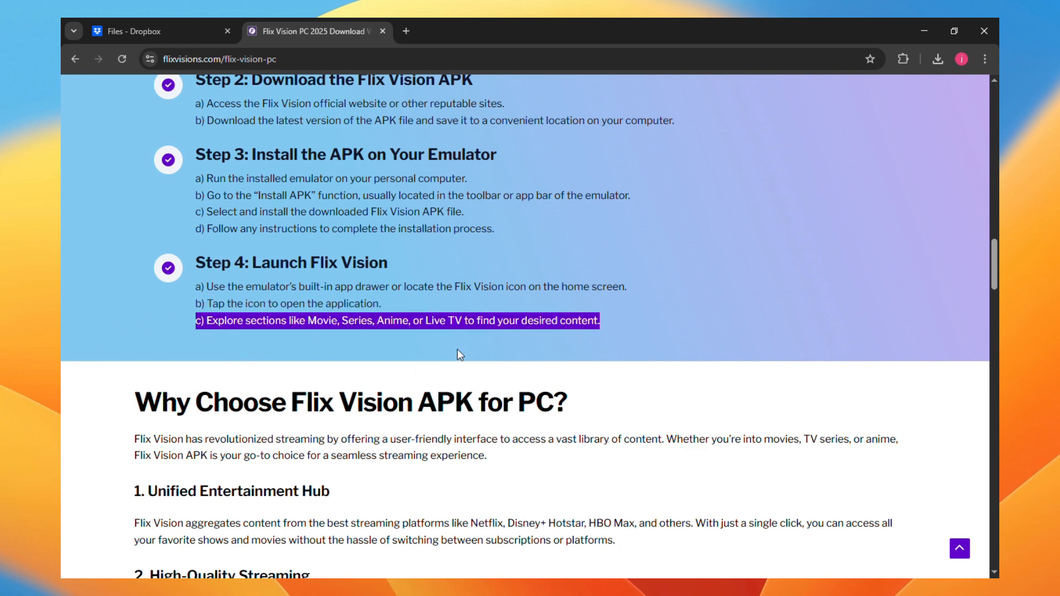
pyautogui.moveTo(444, 300)
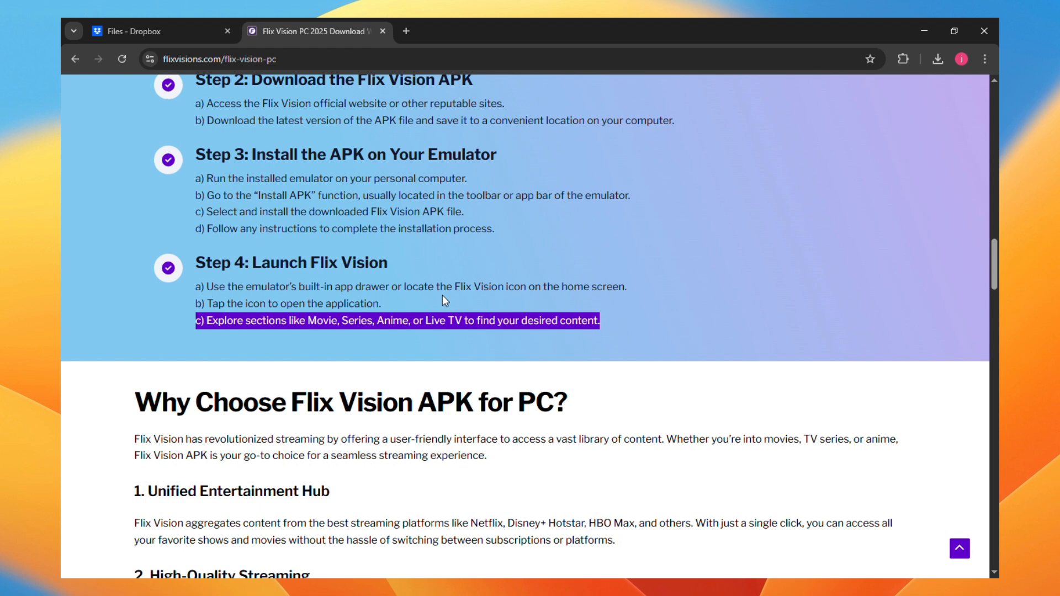
pyautogui.moveTo(446, 297)
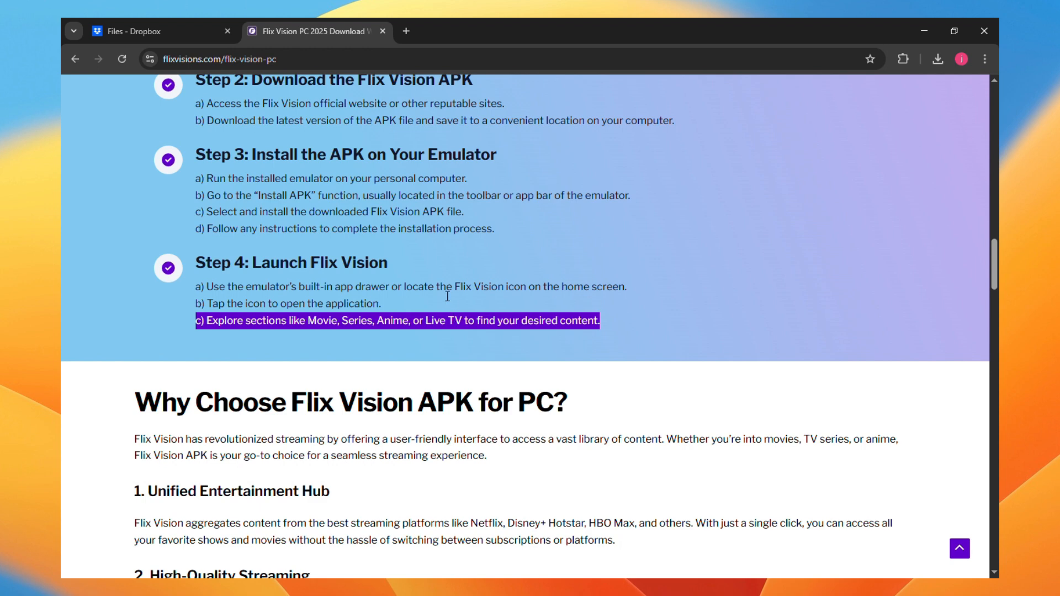
pyautogui.moveTo(653, 248)
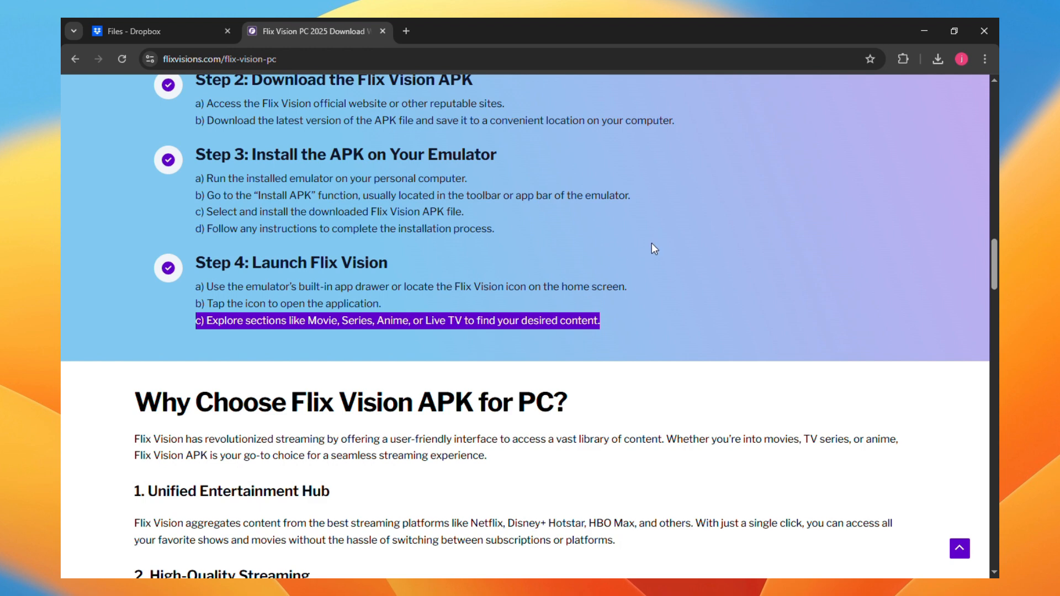